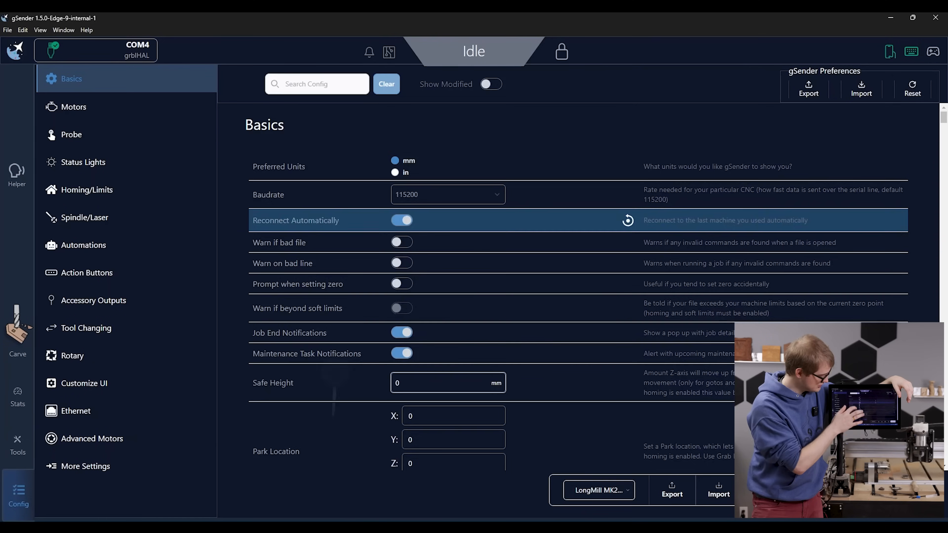
- Review the Motors settings down to the X-axis rate and acceleration, then move to the Stats overview
click(73, 106)
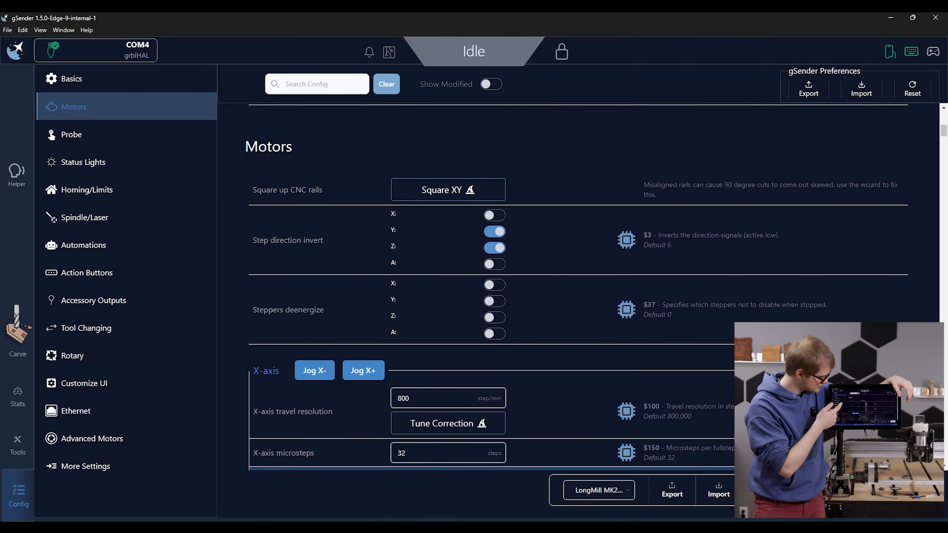
scroll(down, 3)
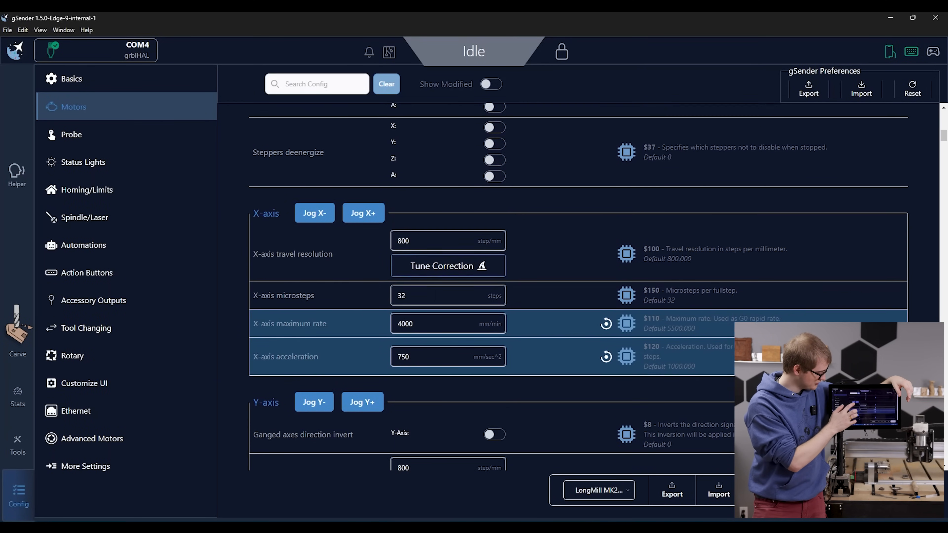
scroll(down, 3)
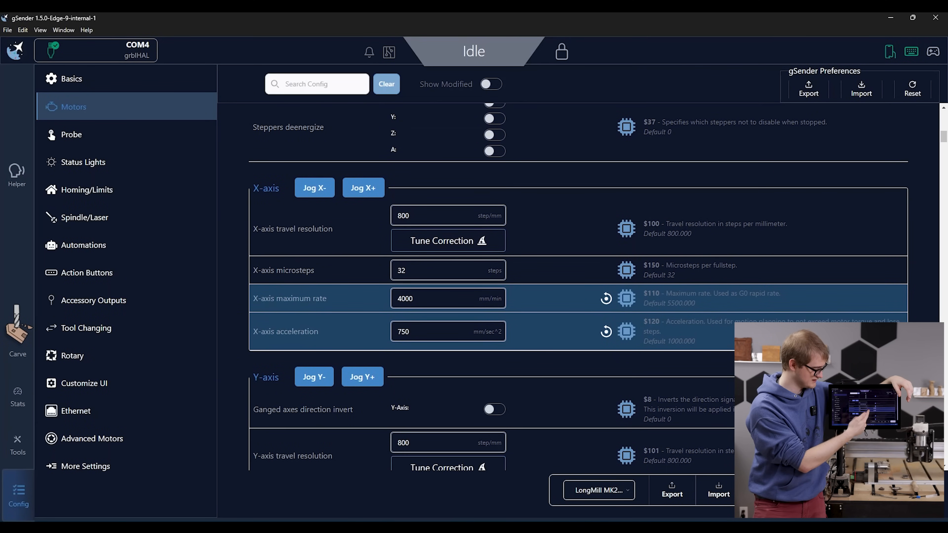
scroll(up, 3)
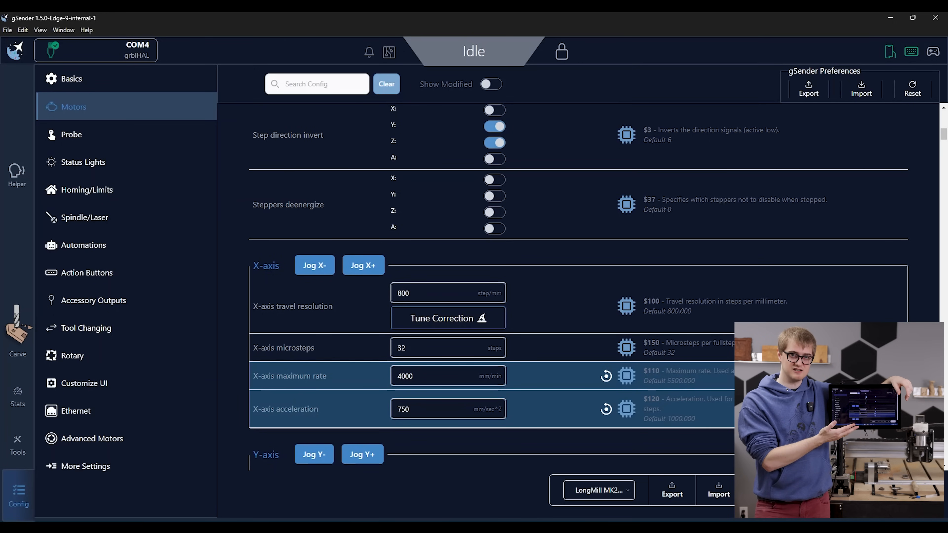
click(18, 398)
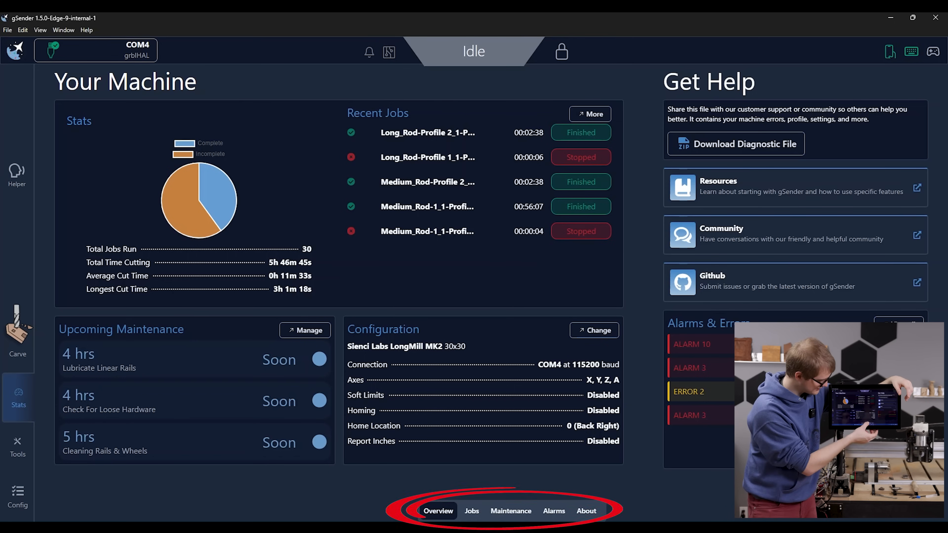
- Scroll the Maintenance task list, then view the About page with version and release notes
click(509, 511)
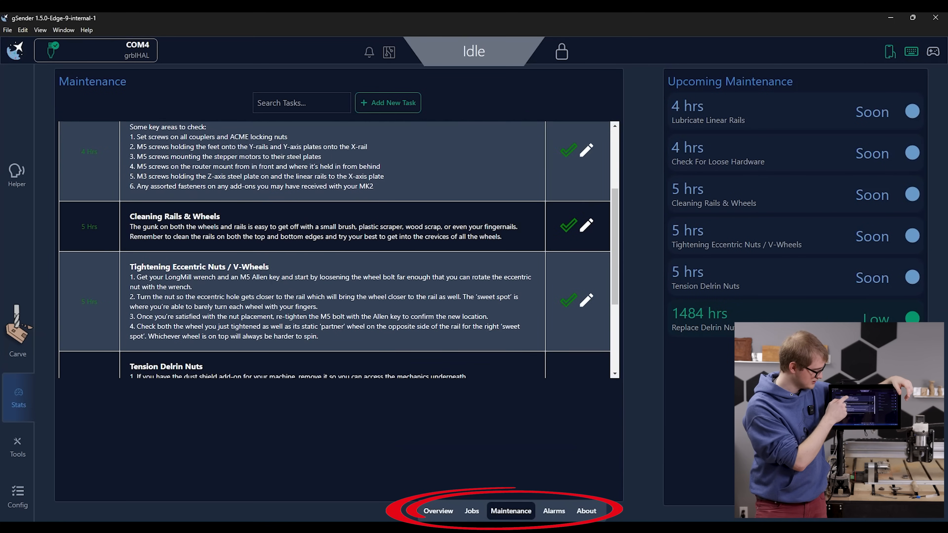
scroll(down, 3)
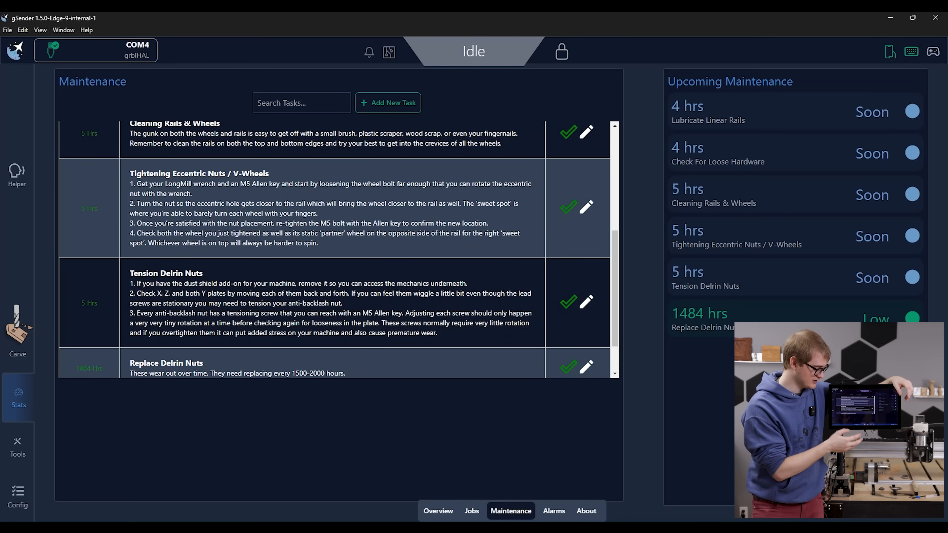
click(584, 511)
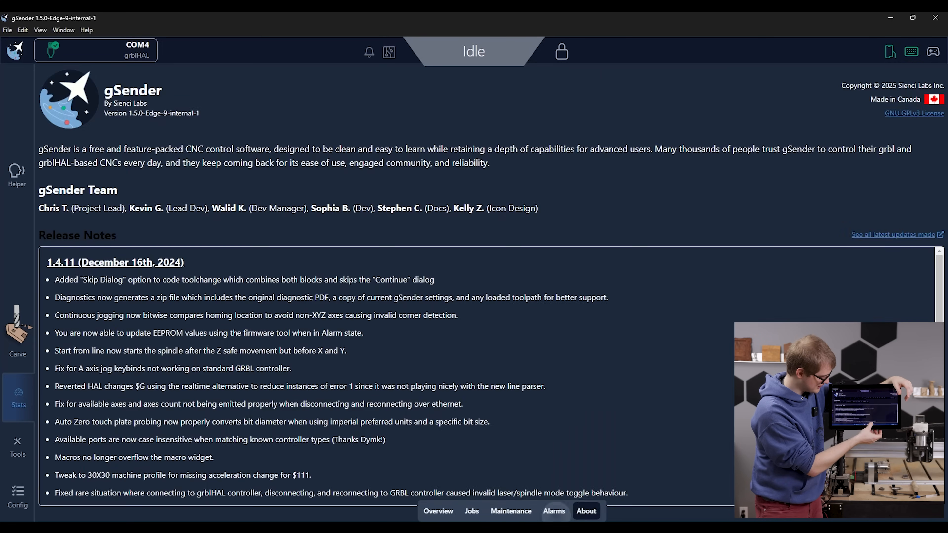
click(552, 511)
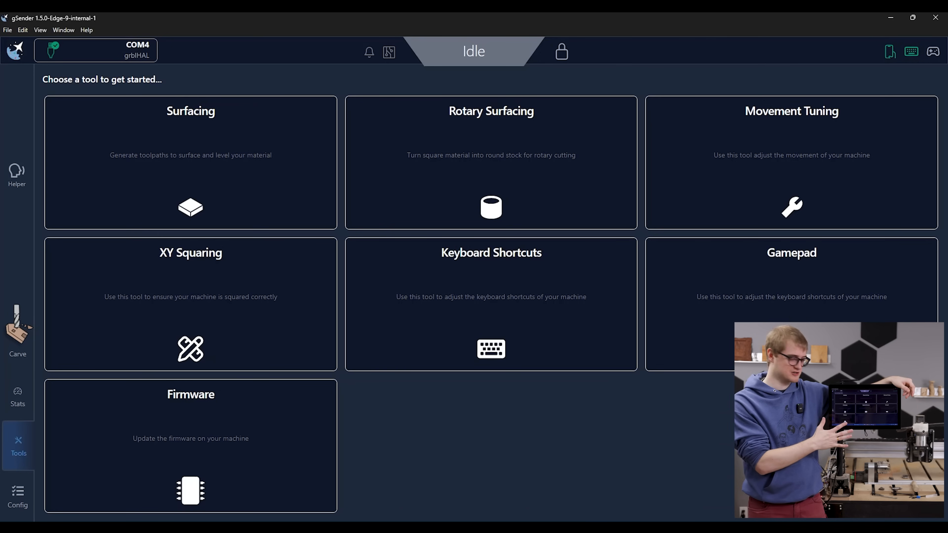
- Show the Rotary Surfacing tool with its length, diameter, stepdown and feedrate fields
click(189, 161)
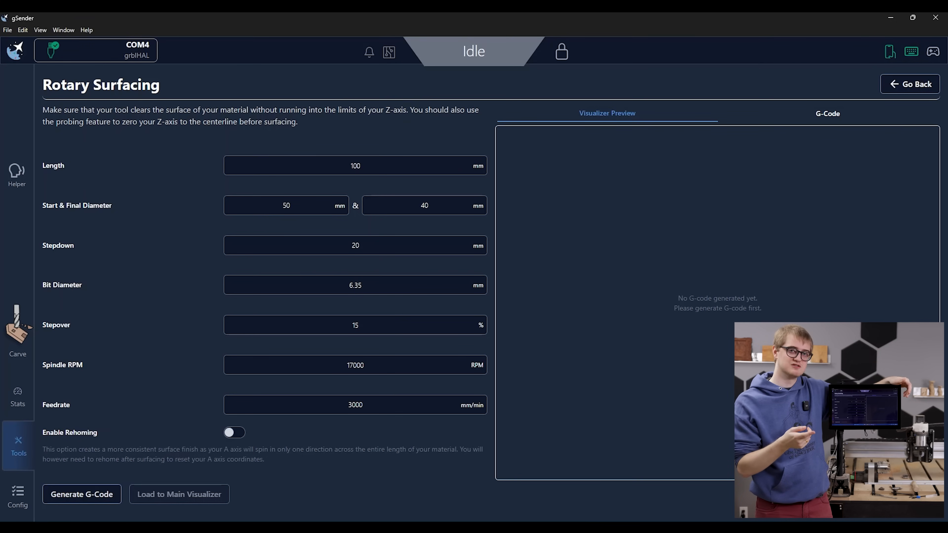
- Start Movement Tuning and mark the gantry's first location, readying the X-axis move step
click(910, 84)
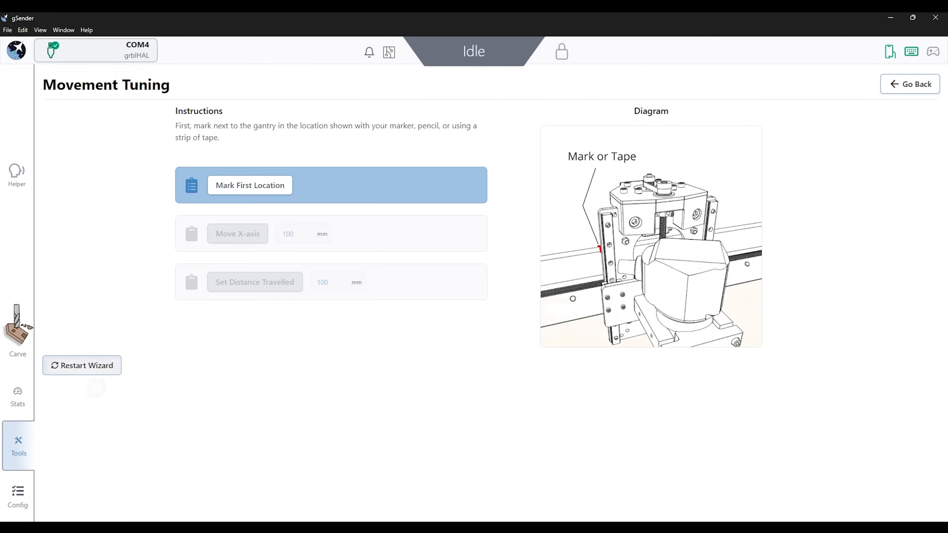
click(250, 185)
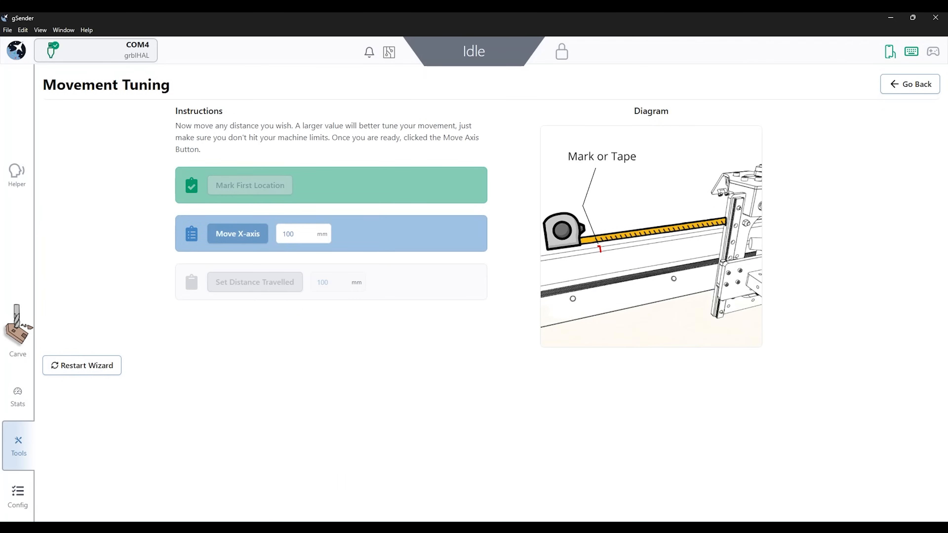